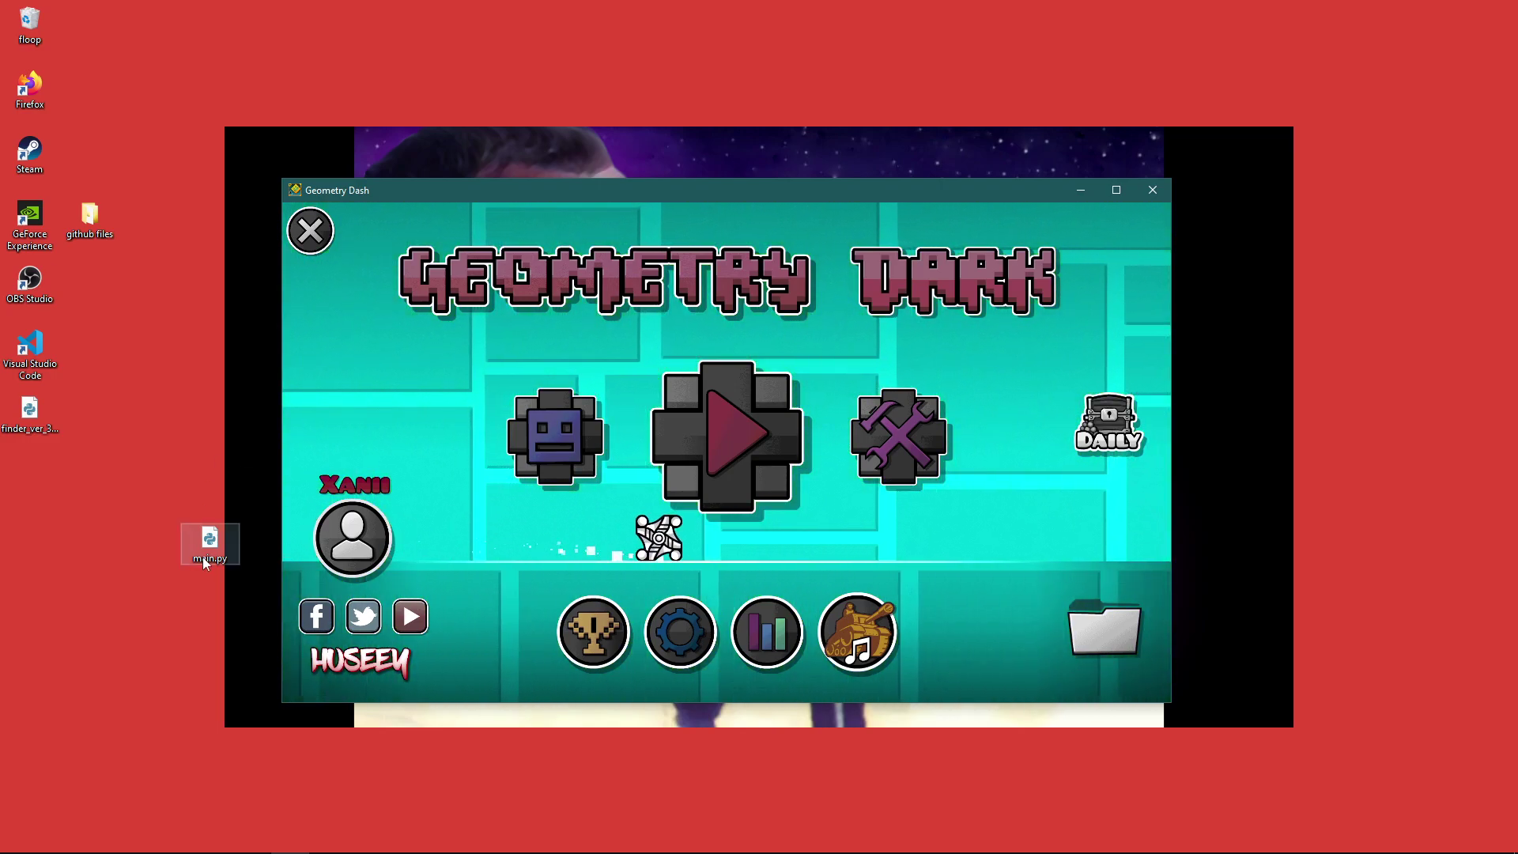
Step: Run the main.py GD Optimizer script from its context menu so priorities are applied
right_click(208, 556)
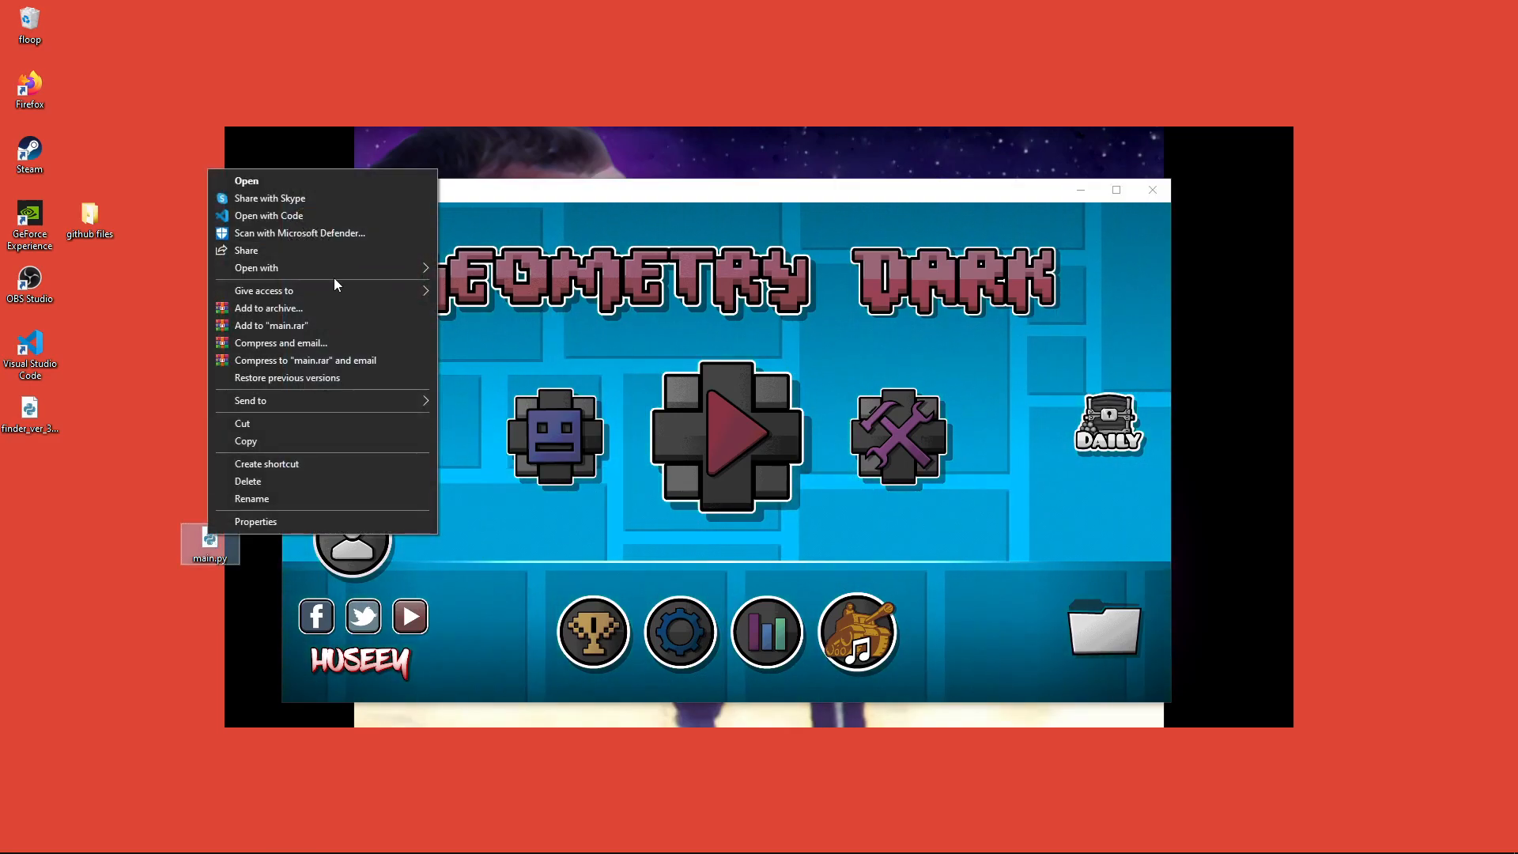
left_click(247, 181)
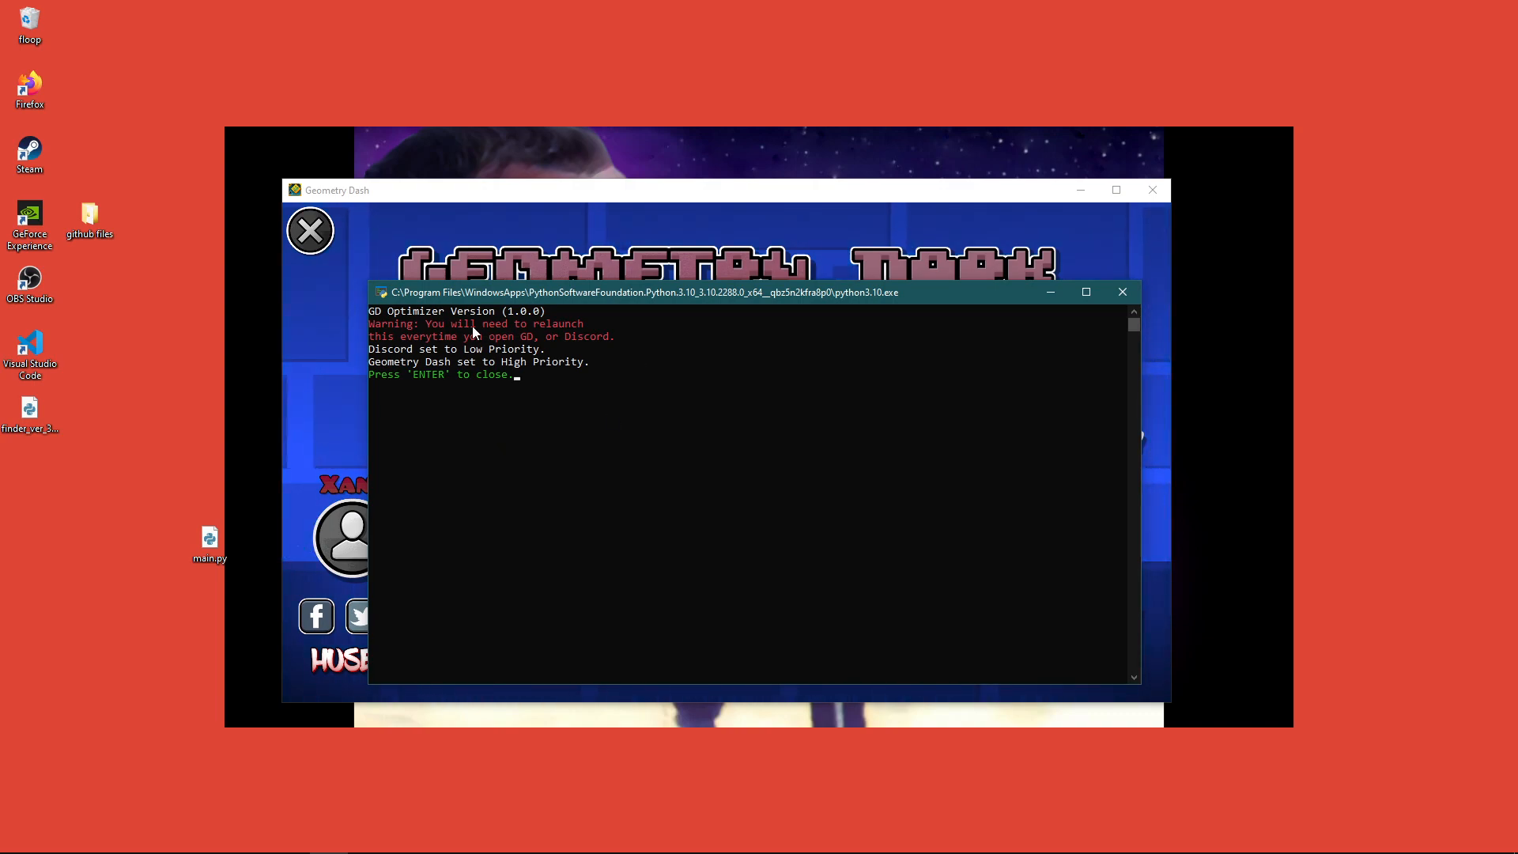
left_click_drag(648, 291, 721, 313)
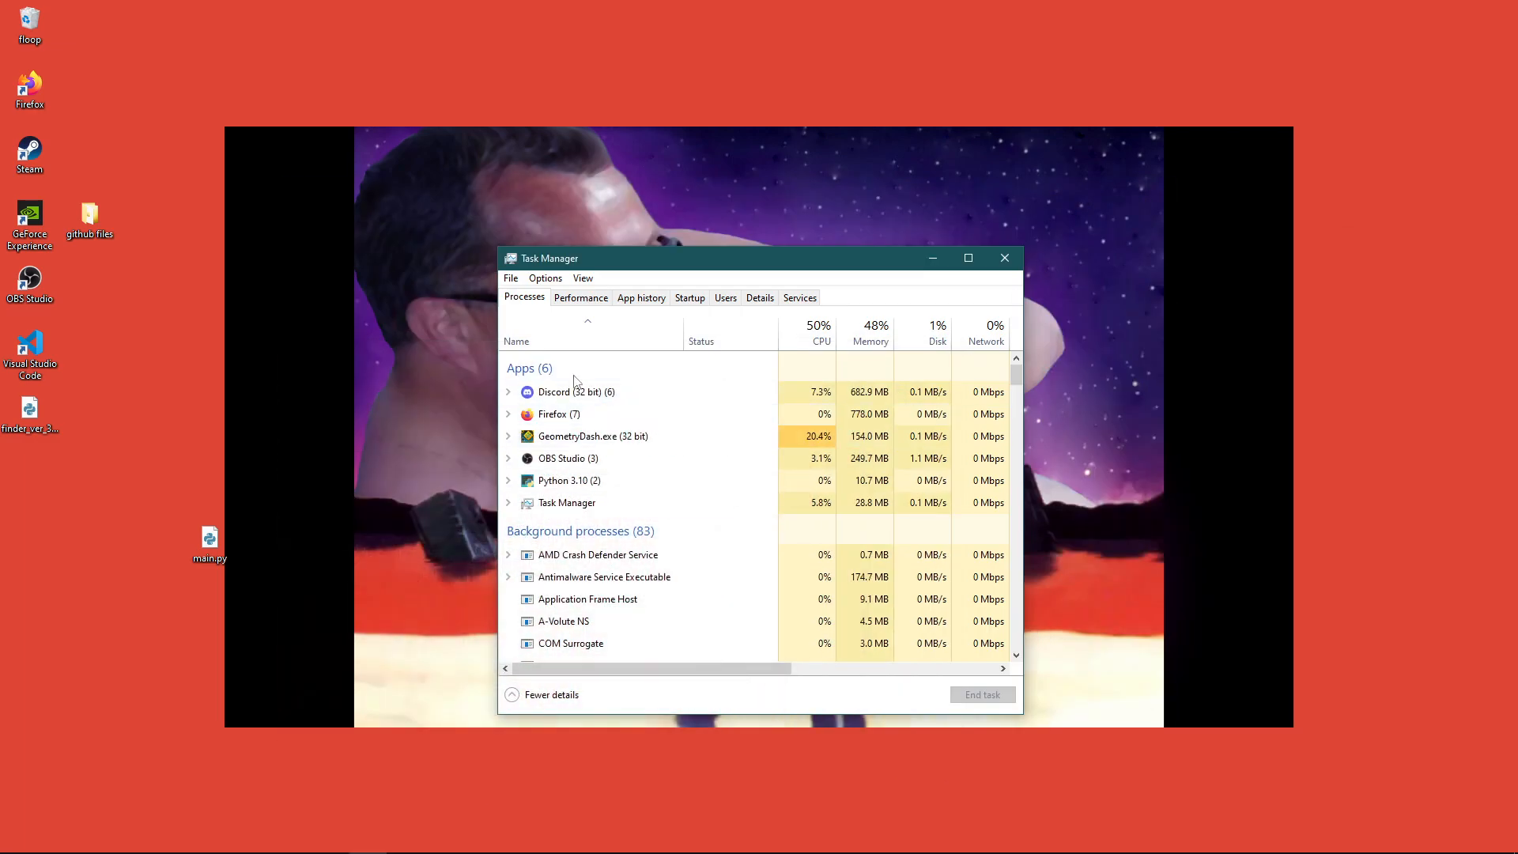
left_click(759, 298)
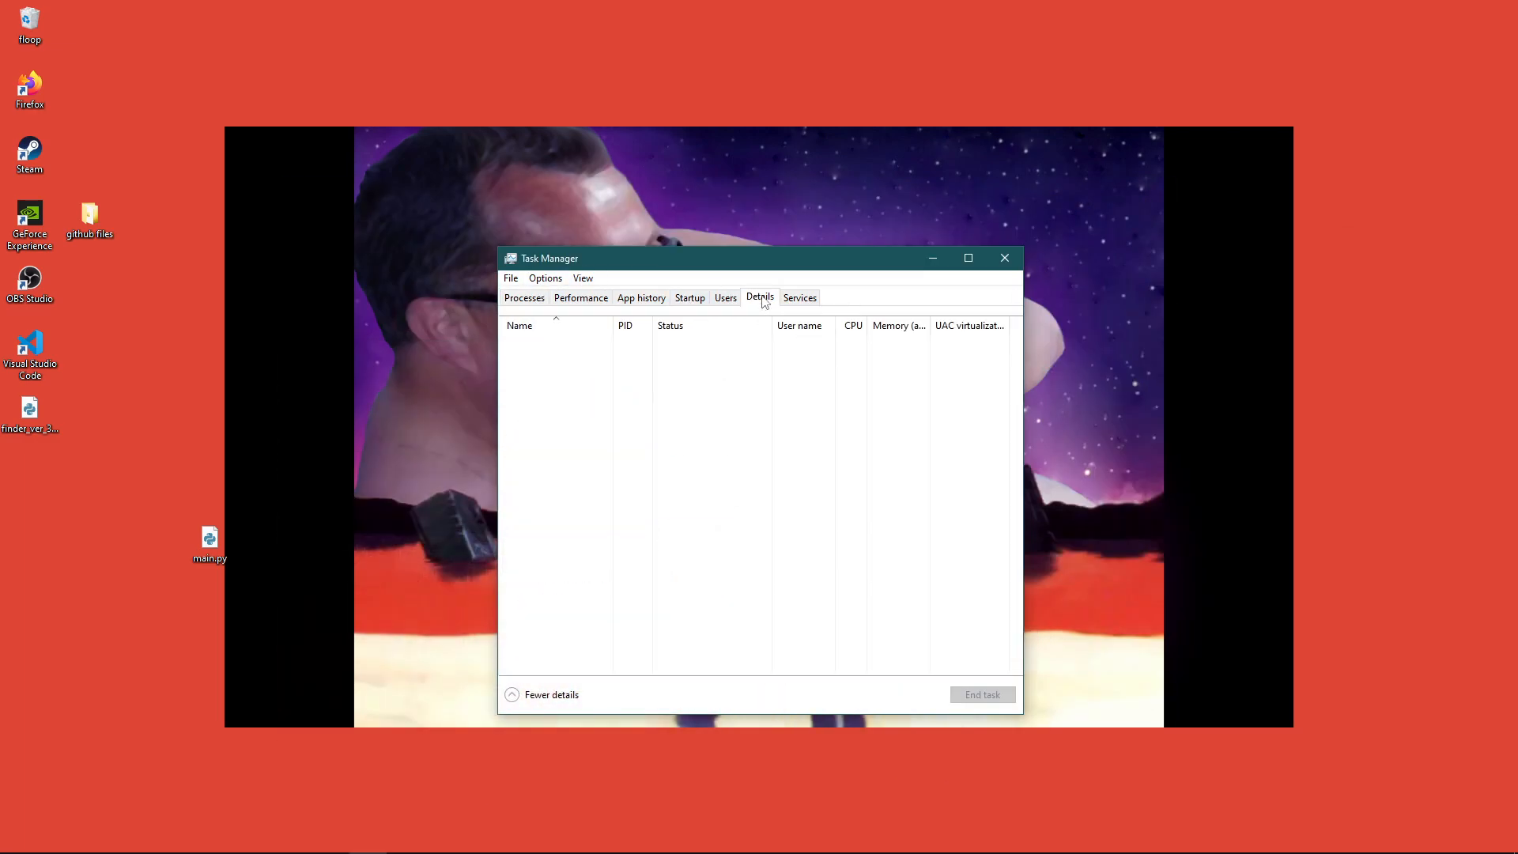
left_click(759, 297)
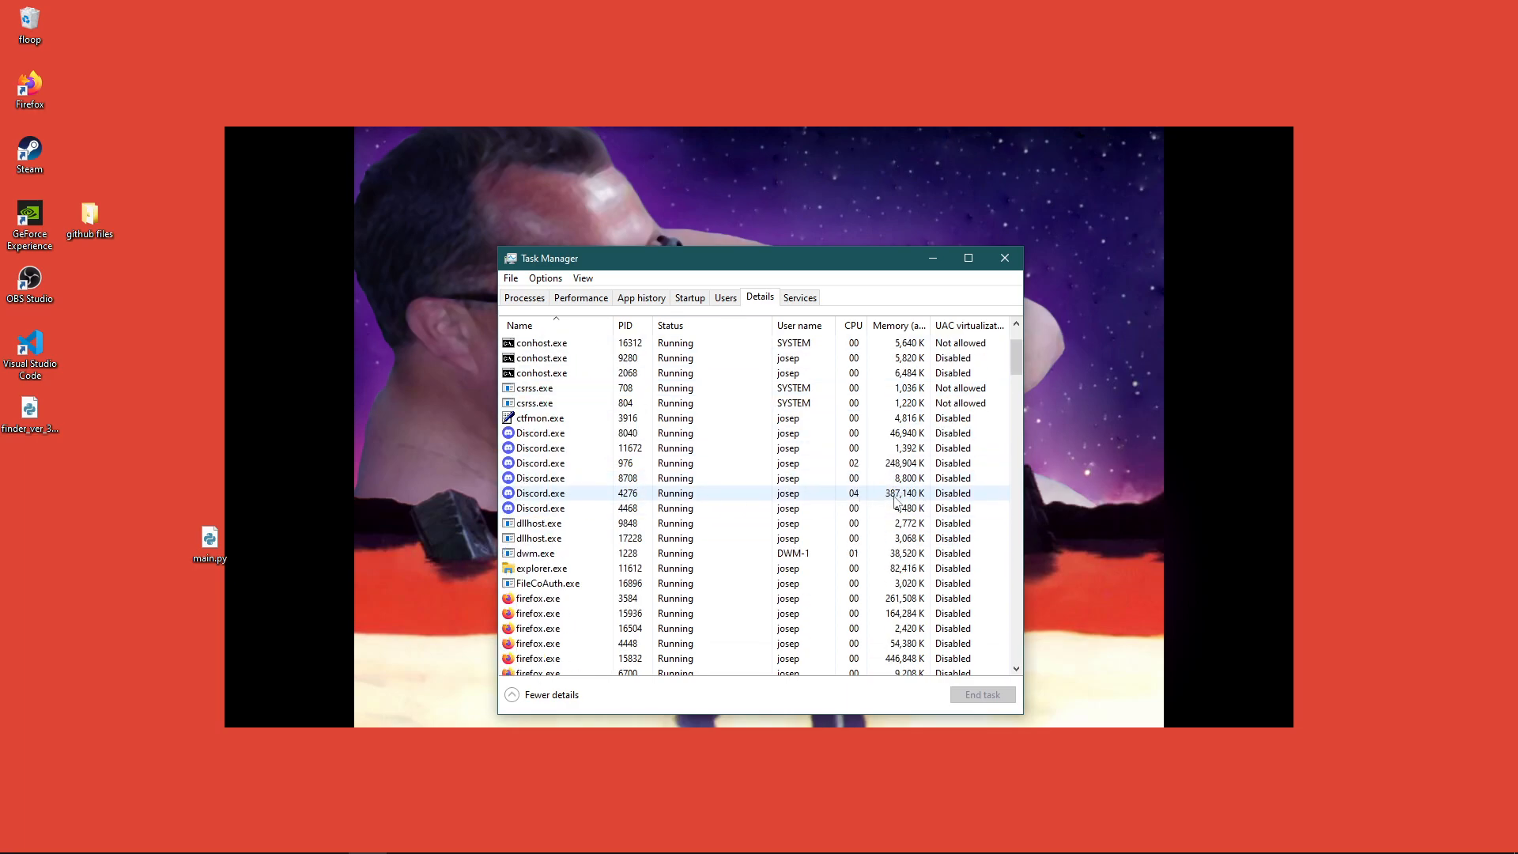
right_click(538, 493)
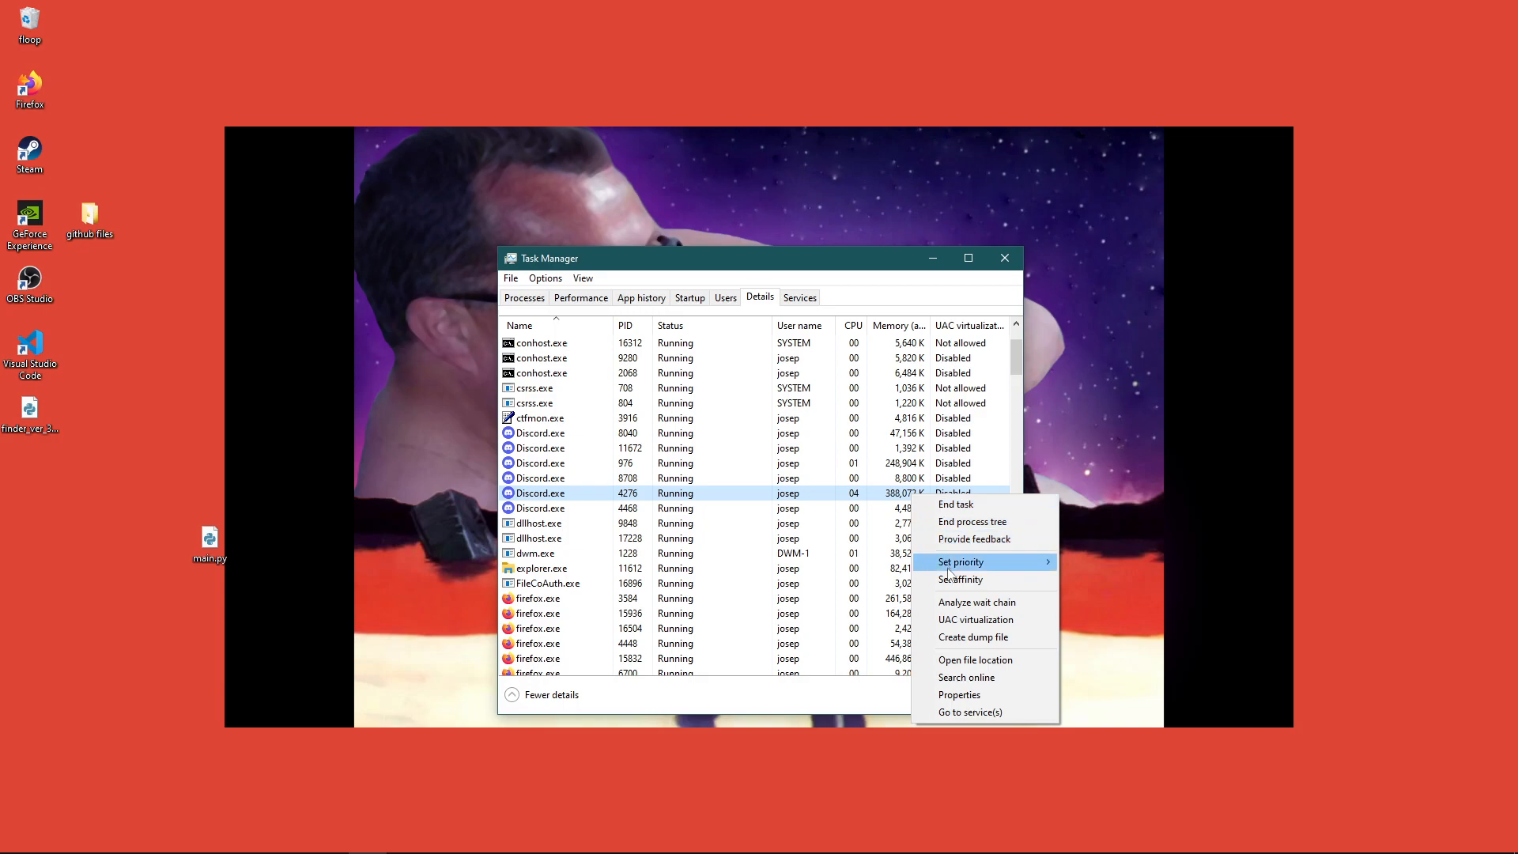
left_click(960, 561)
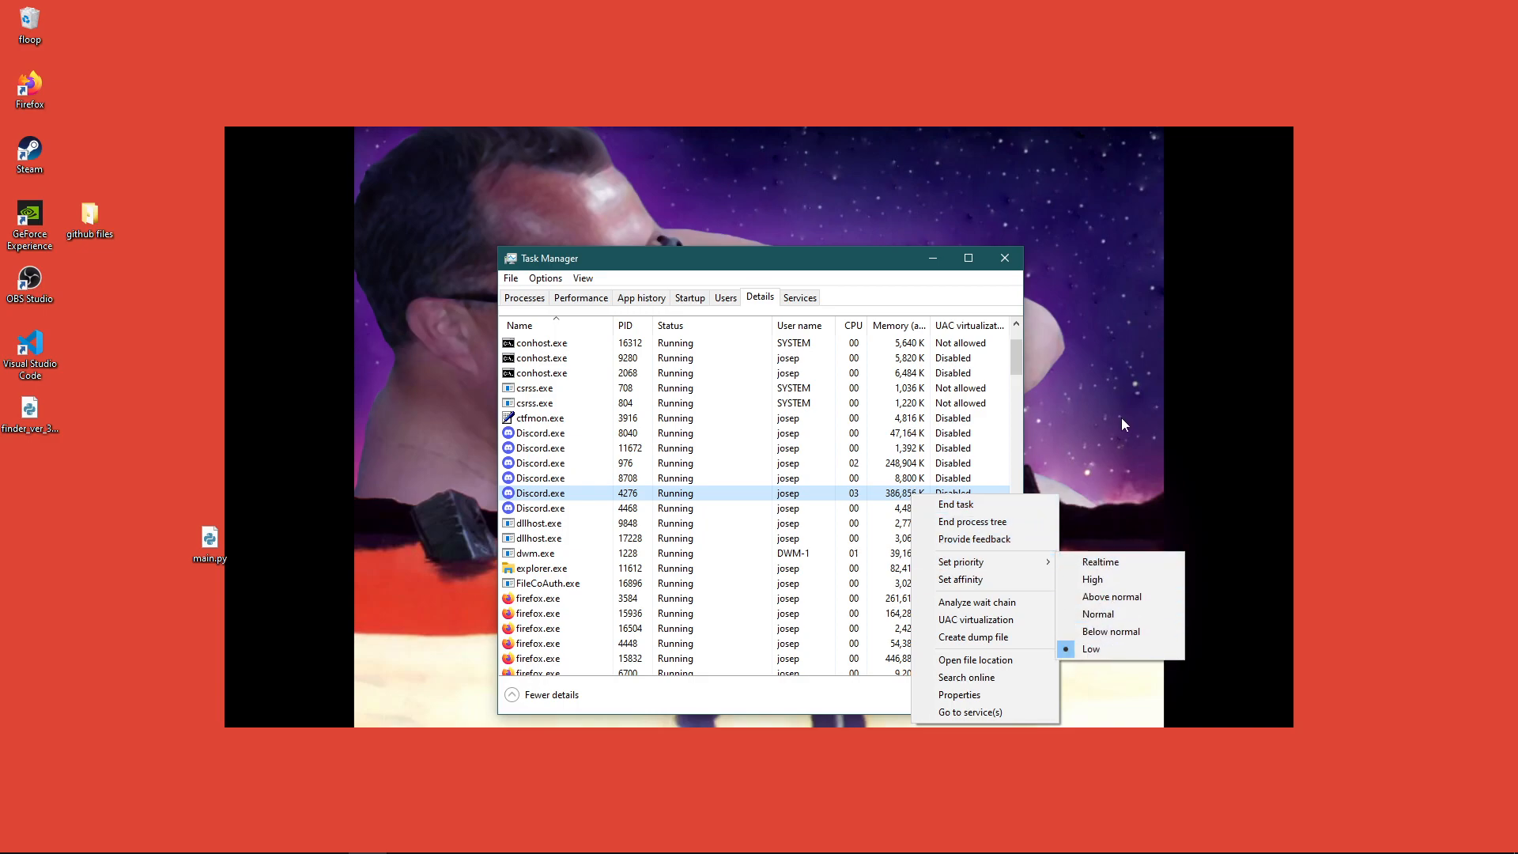
left_click(523, 298)
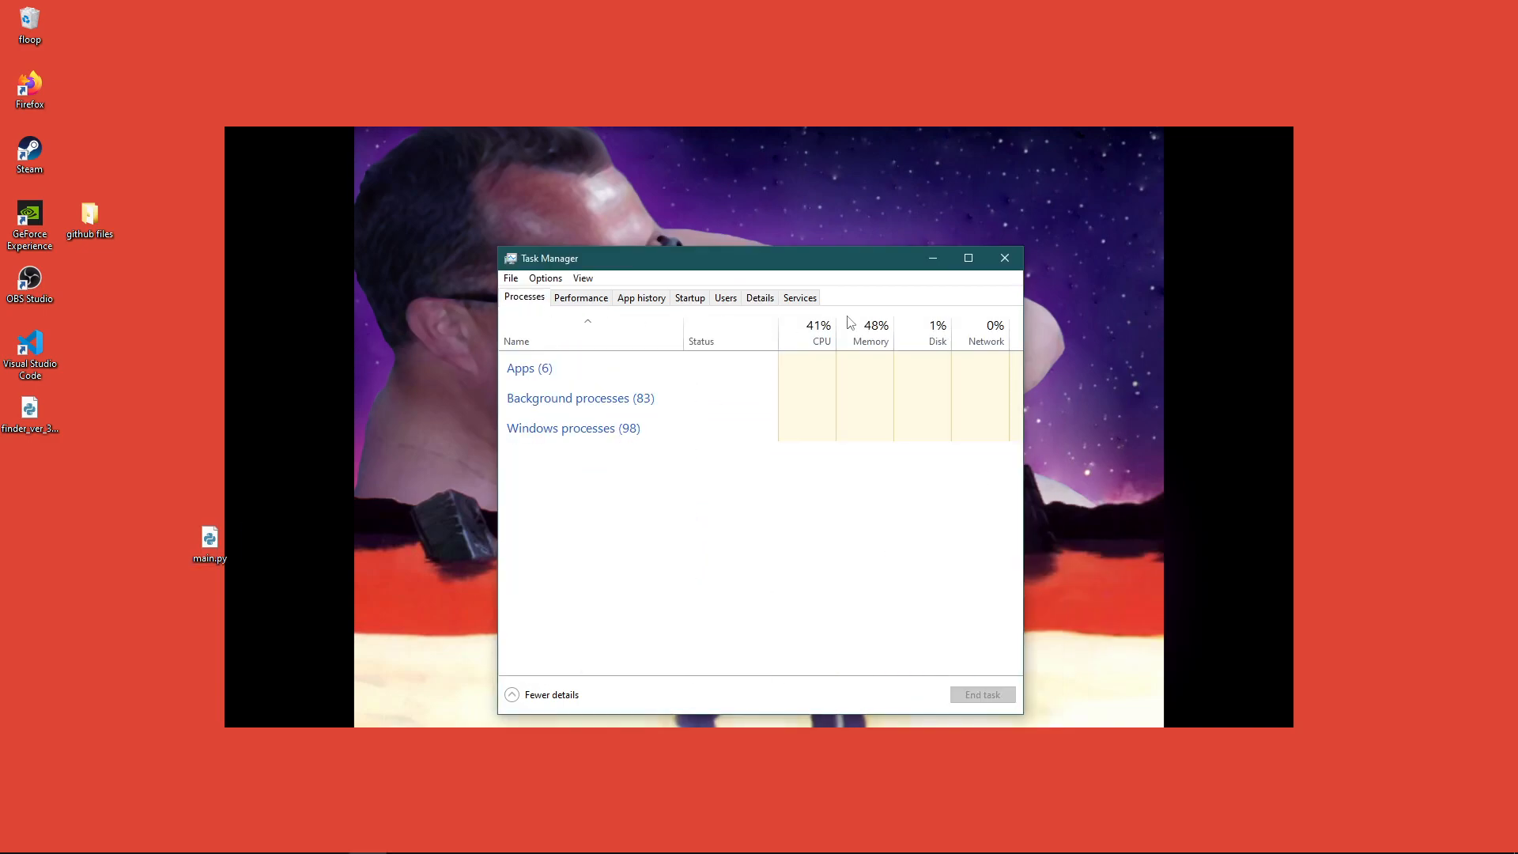
left_click(1004, 257)
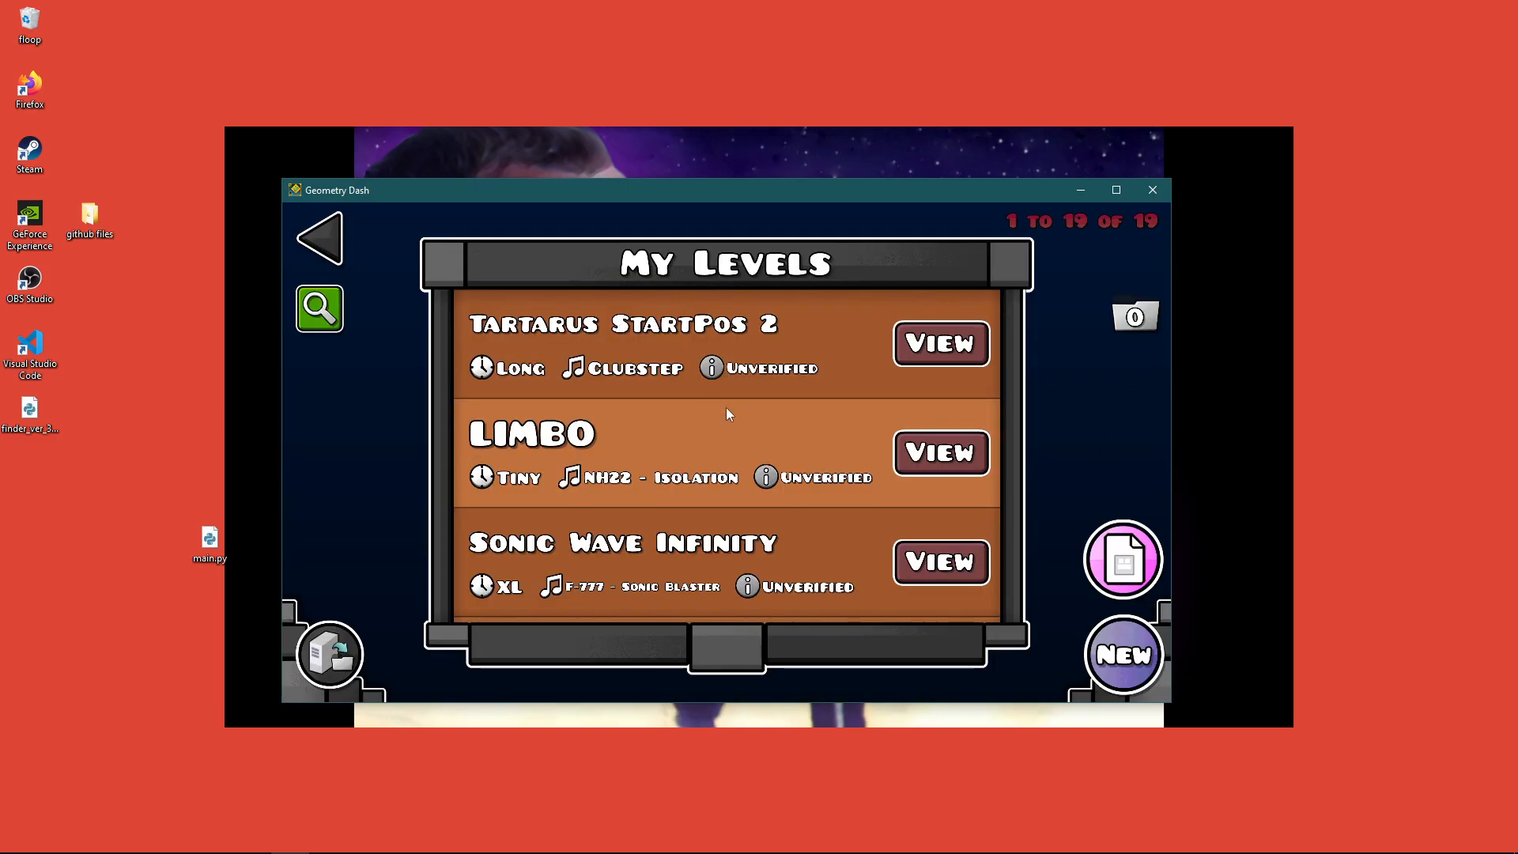
Step: Scroll to LIMBO in My Levels, view its page and start playing it
scroll("down", 3)
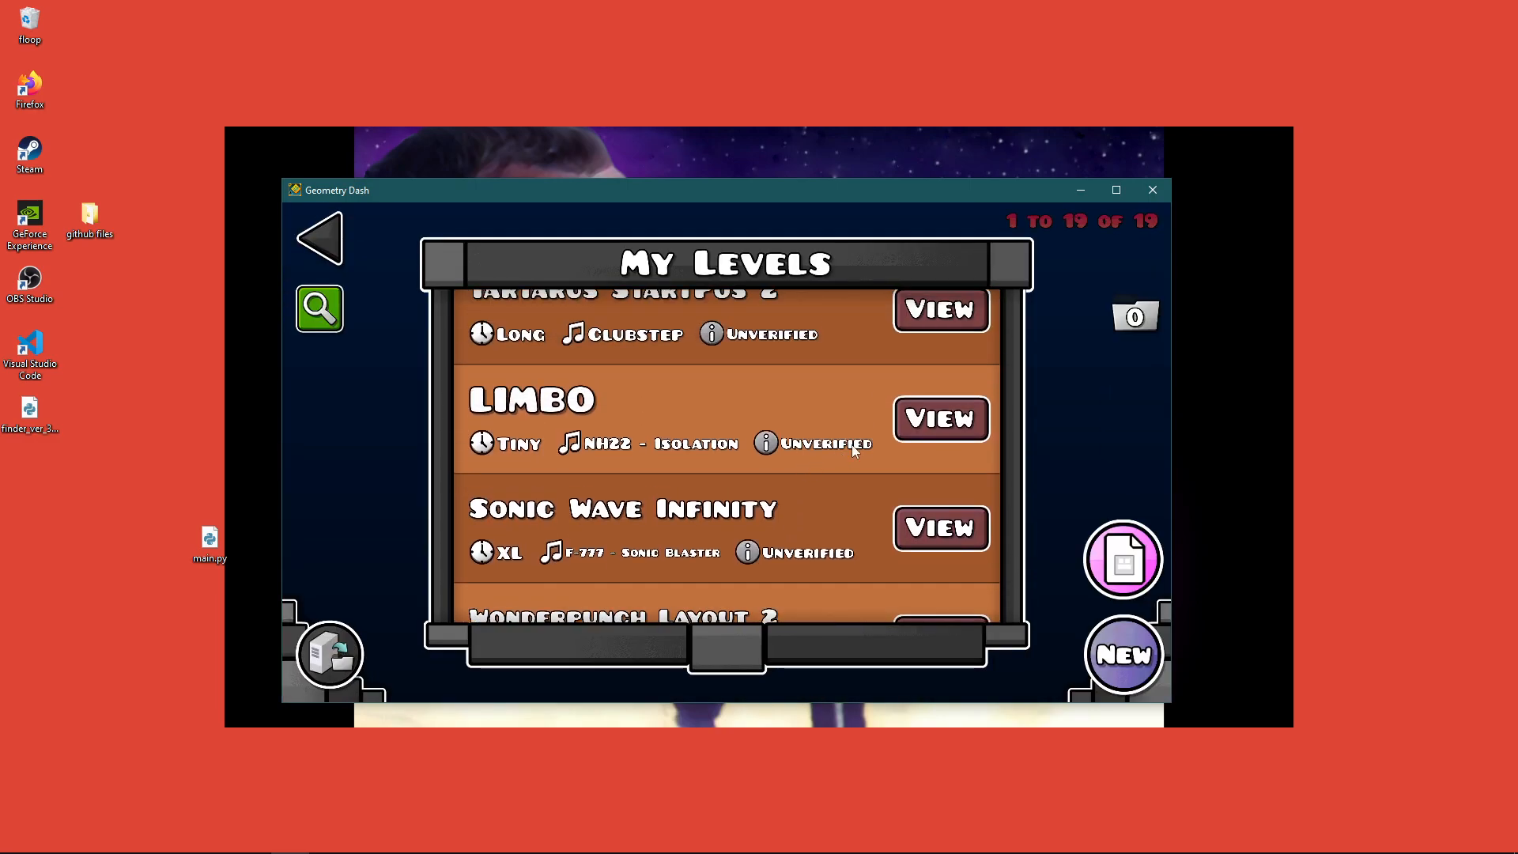
left_click(938, 418)
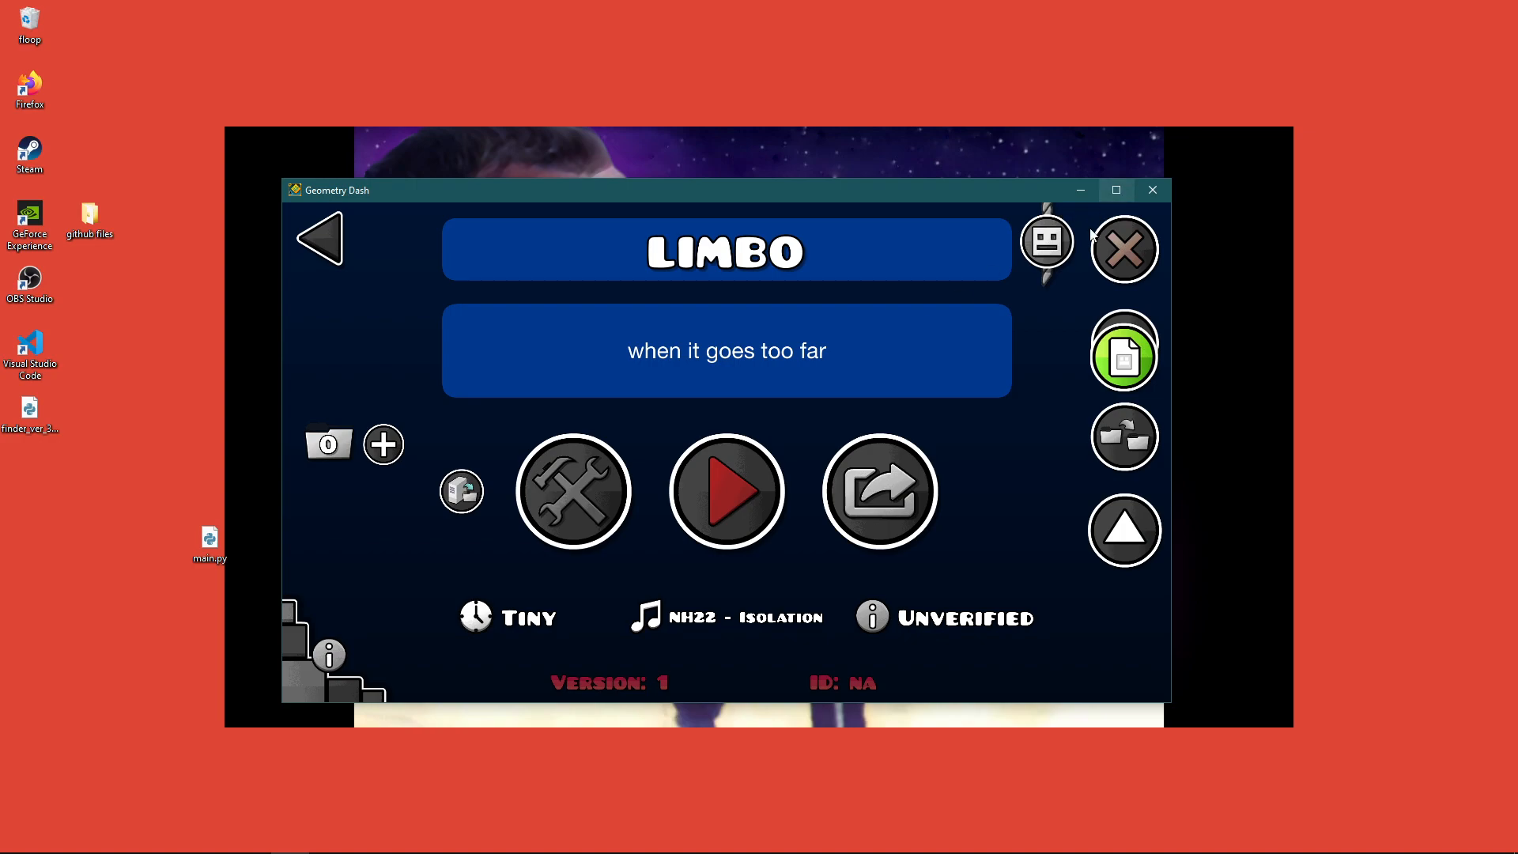
mouse_move(1001, 337)
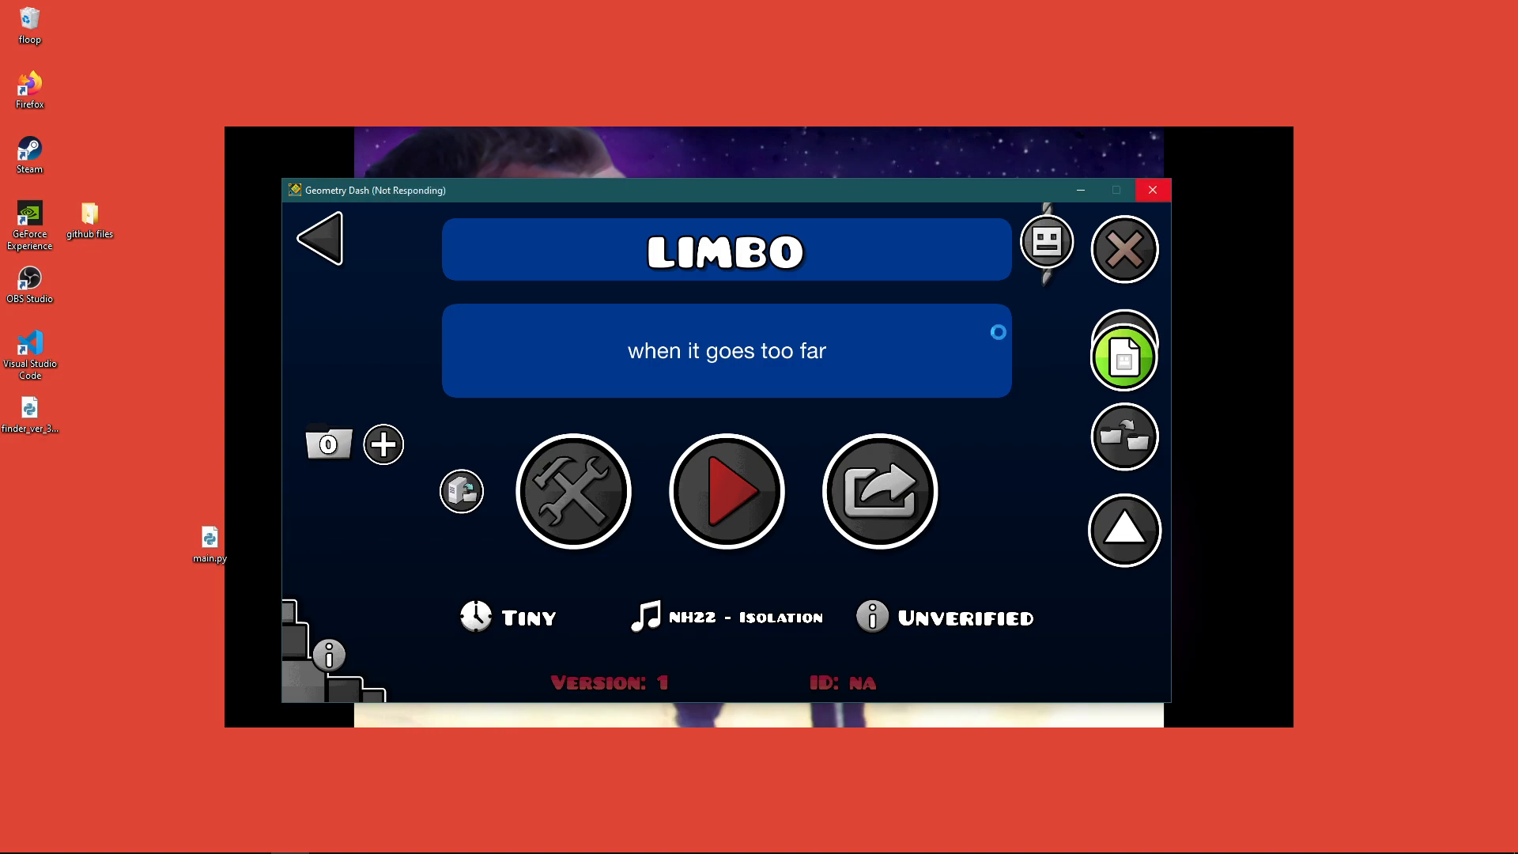
left_click(726, 490)
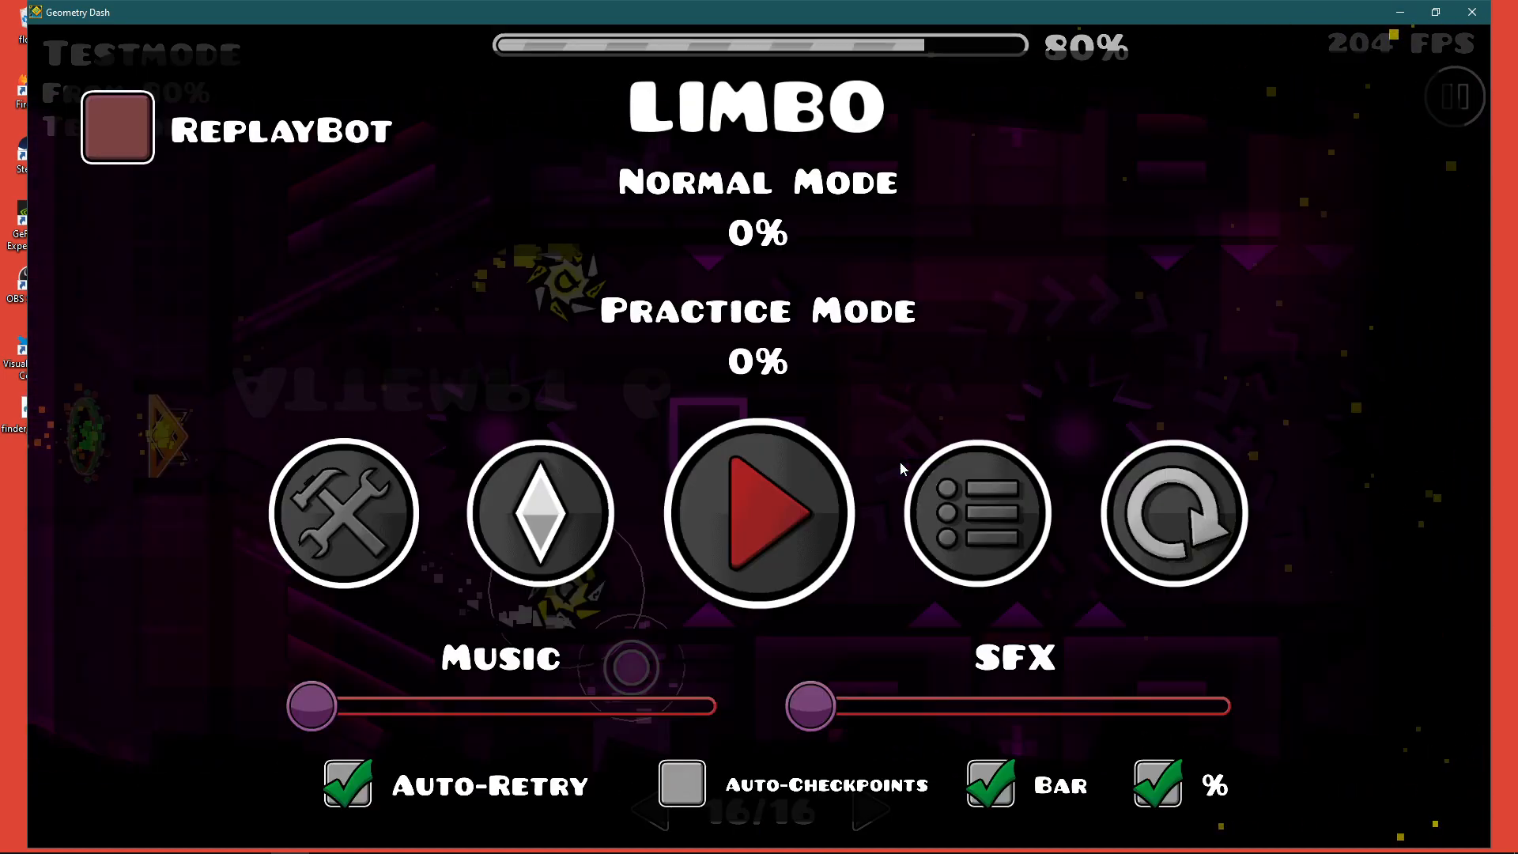
mouse_move(900, 456)
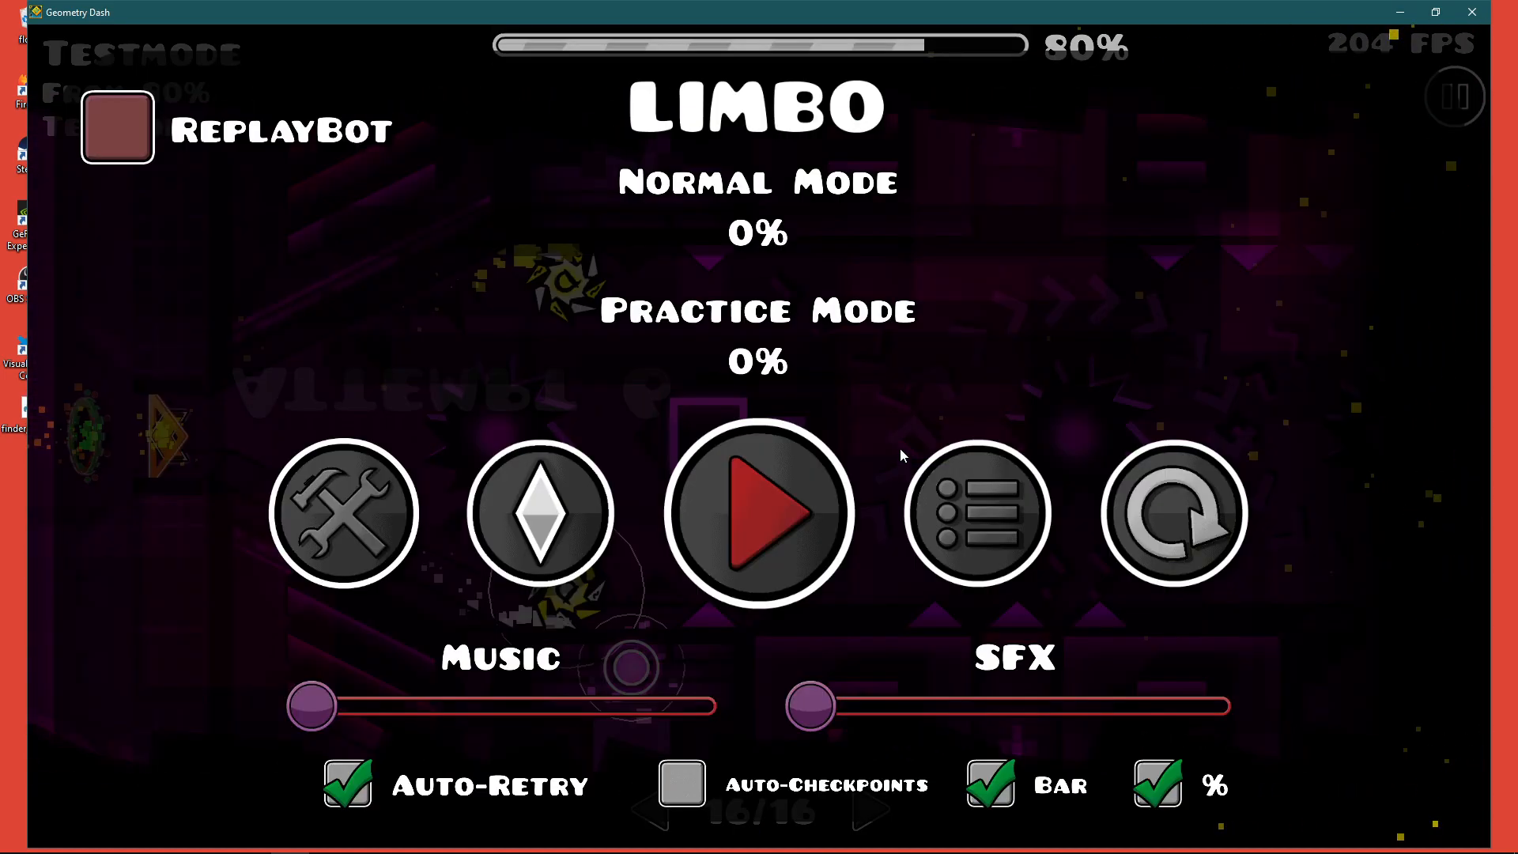